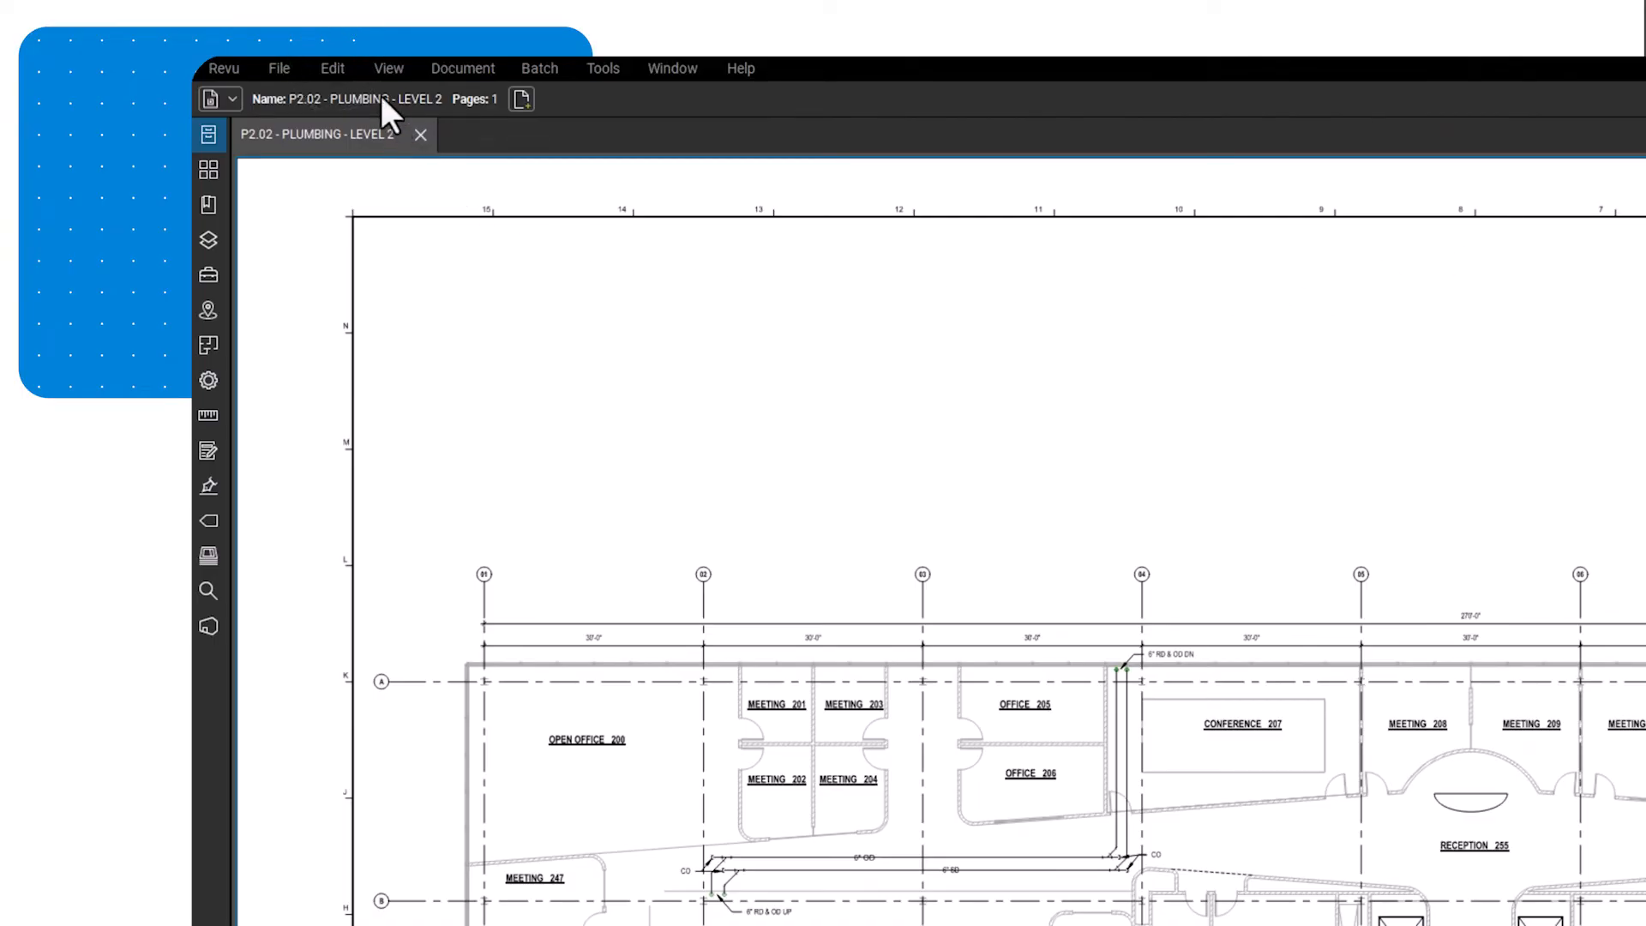
Capture a rectangular region of the P2.02 plumbing plan as a content snapshot via the Edit menu
{"action": "left_click", "coordinate": [331, 69]}
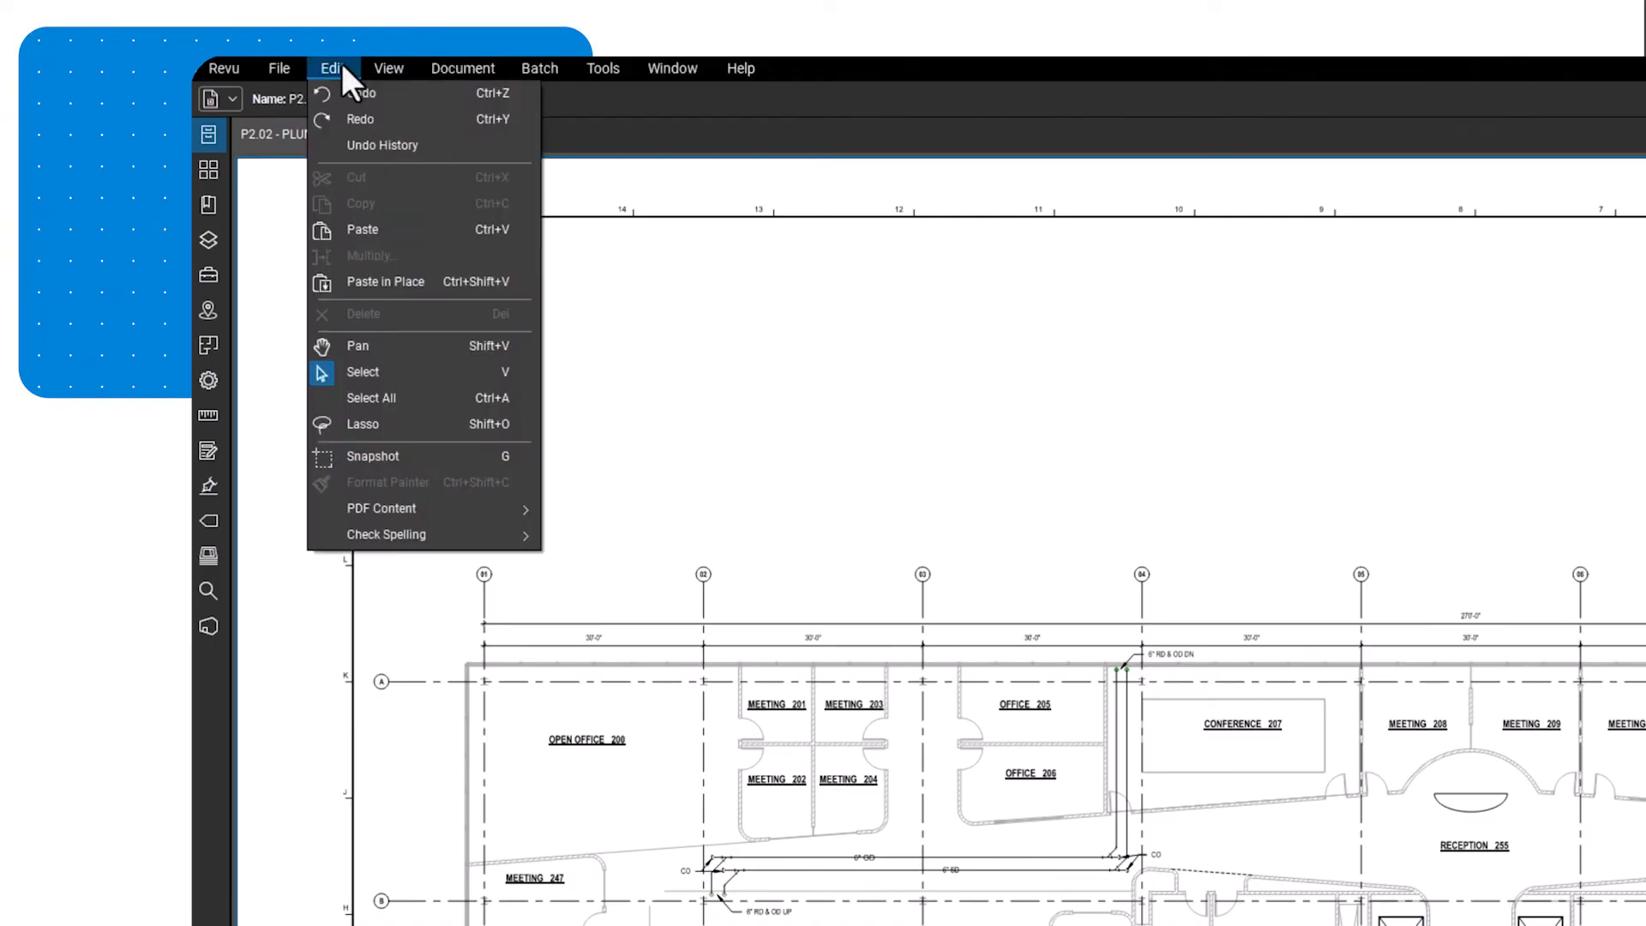
{"action": "mouse_move", "coordinate": [424, 508]}
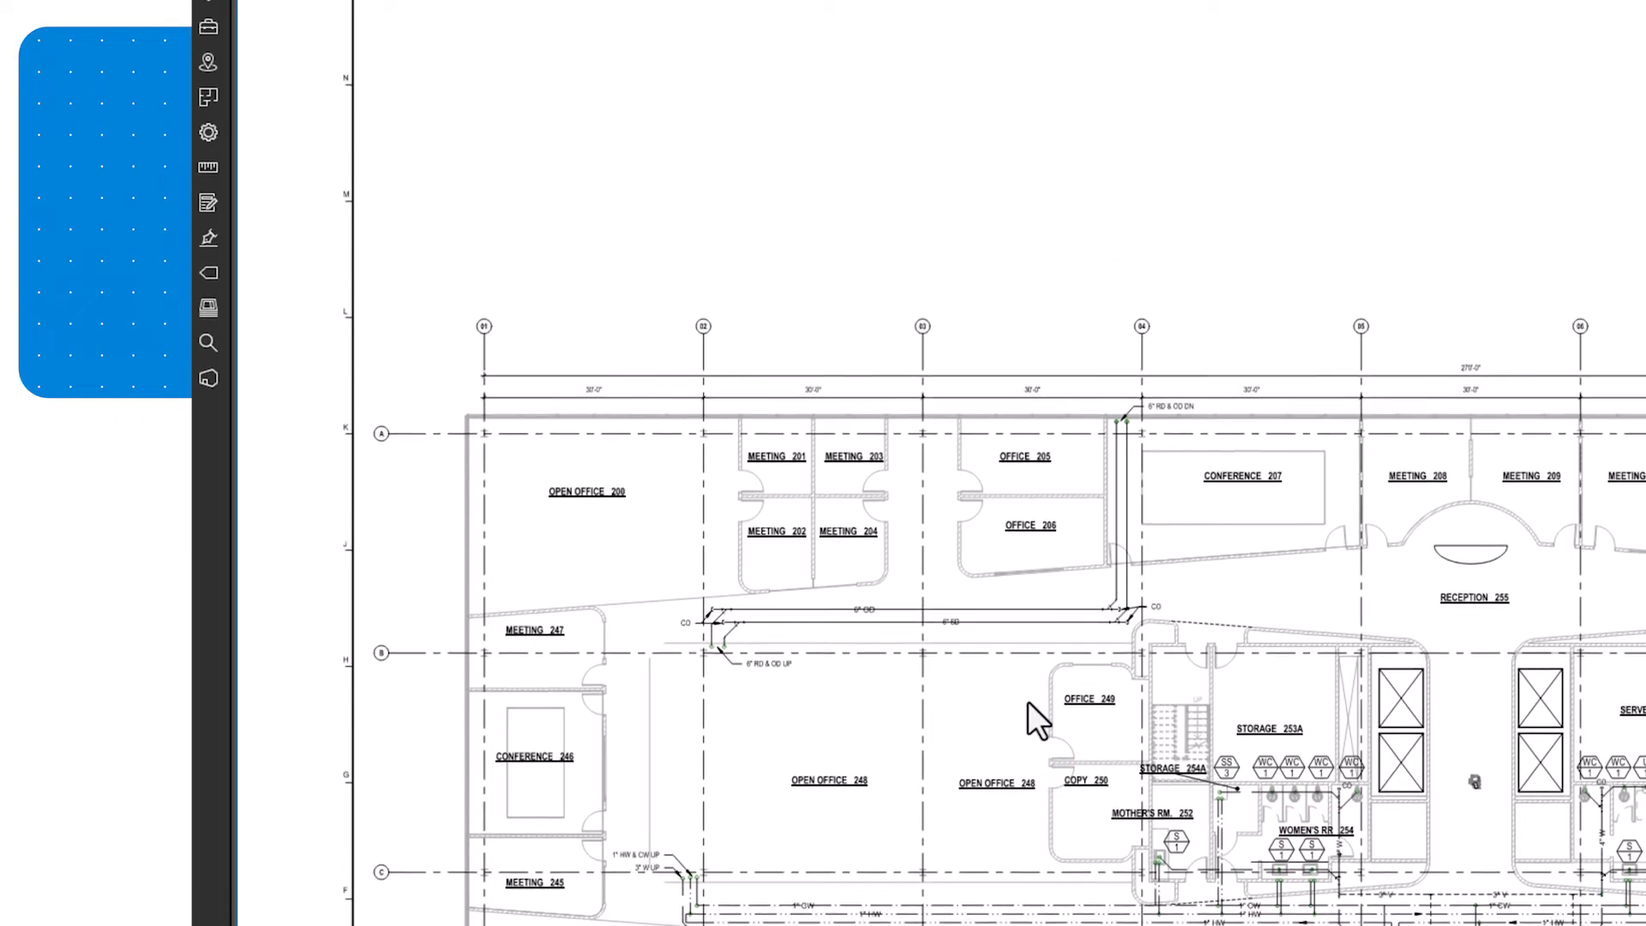
{"action": "left_click", "coordinate": [331, 66]}
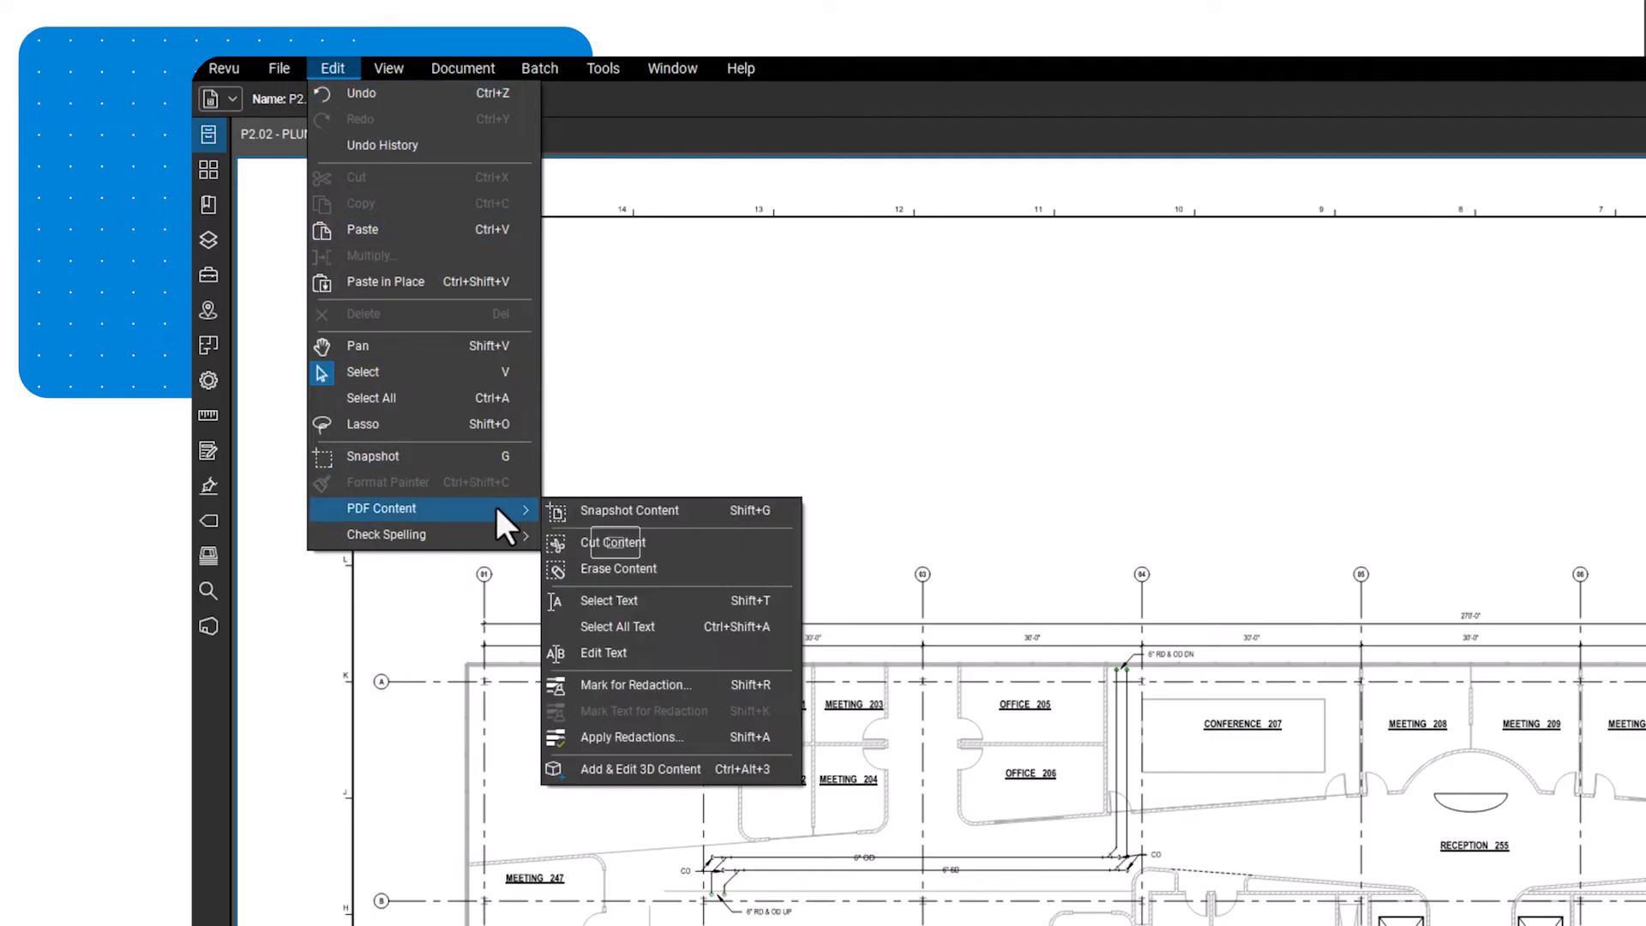
{"action": "mouse_move", "coordinate": [673, 551]}
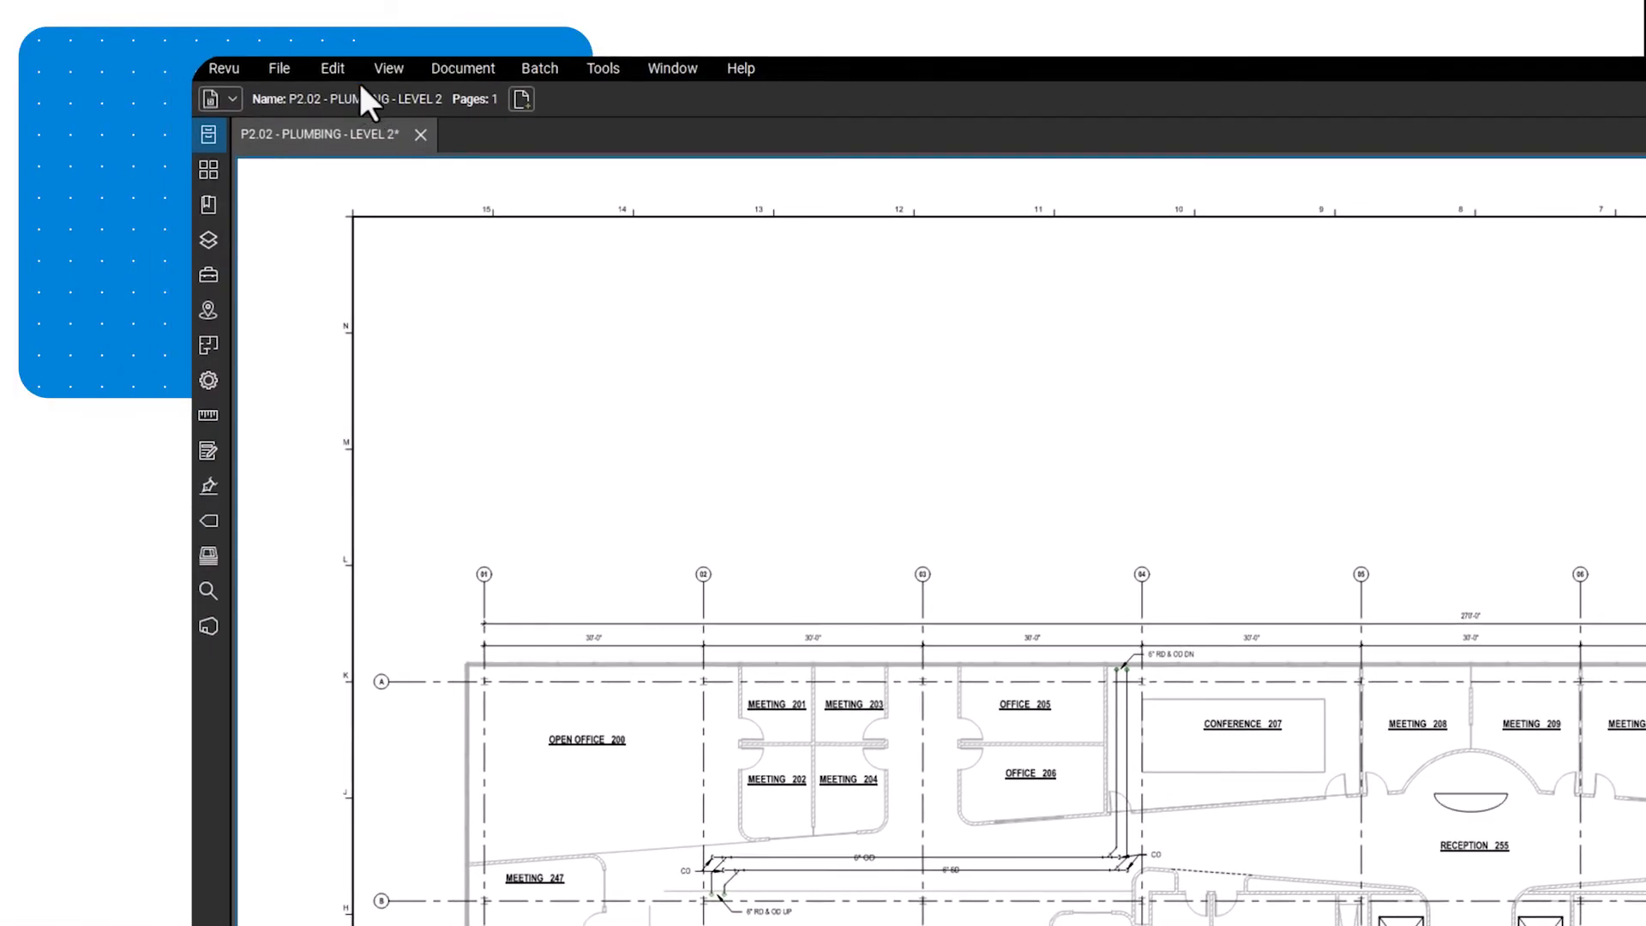
Erase the content inside a dragged area of the plumbing plan with Erase Content
{"action": "left_click", "coordinate": [331, 67]}
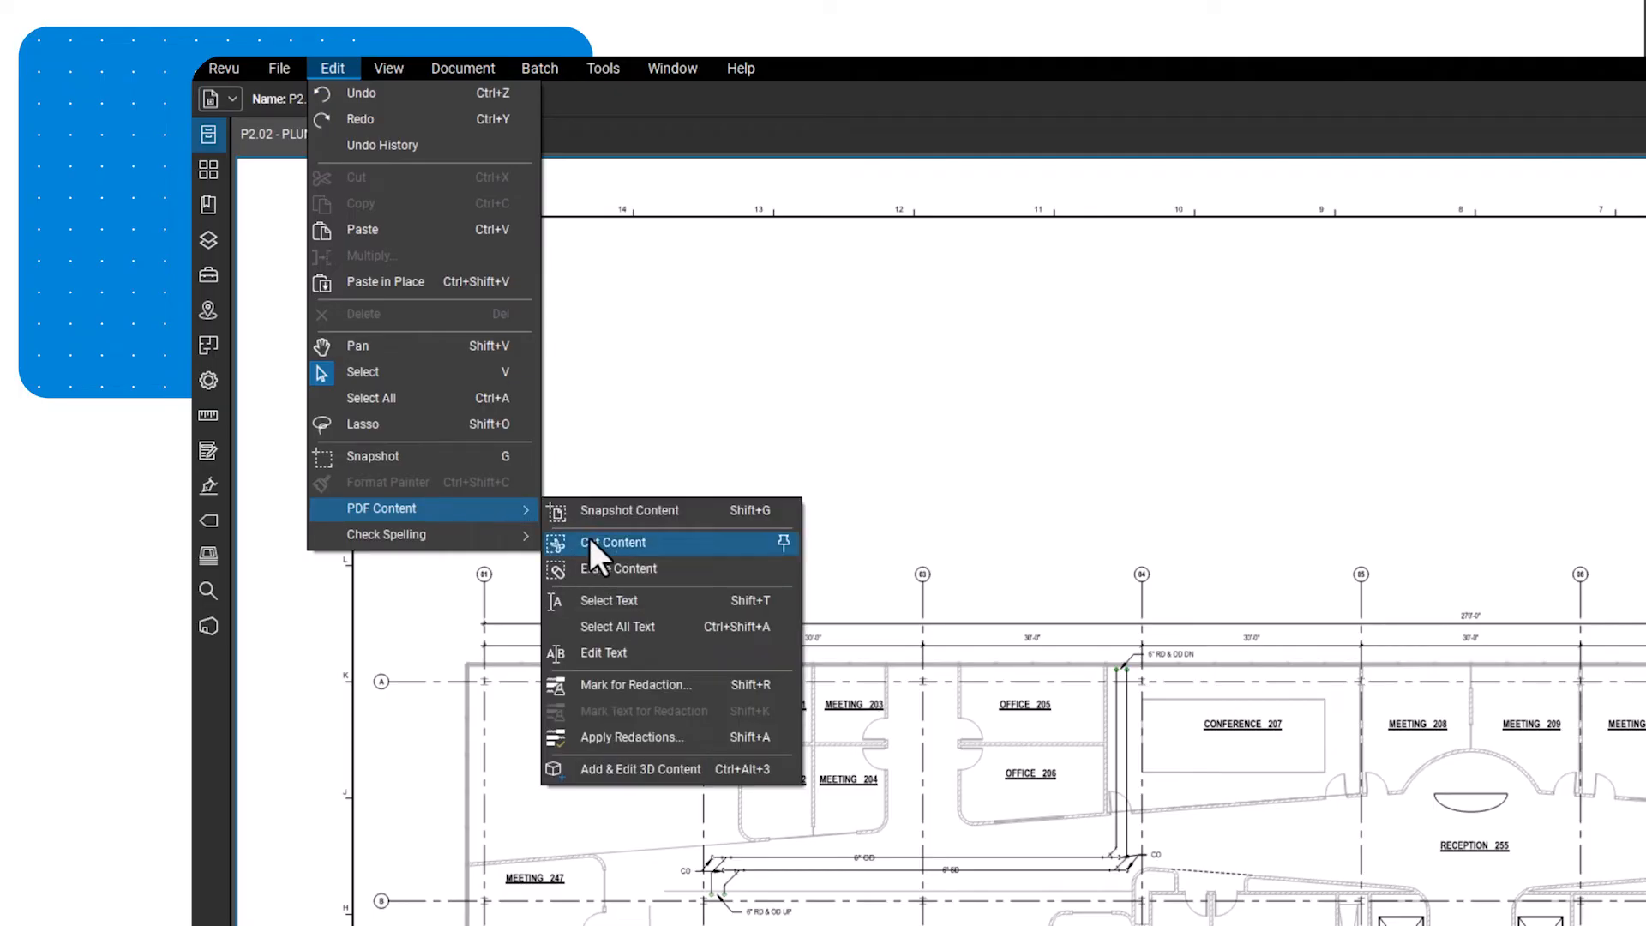
{"action": "left_click", "coordinate": [612, 544]}
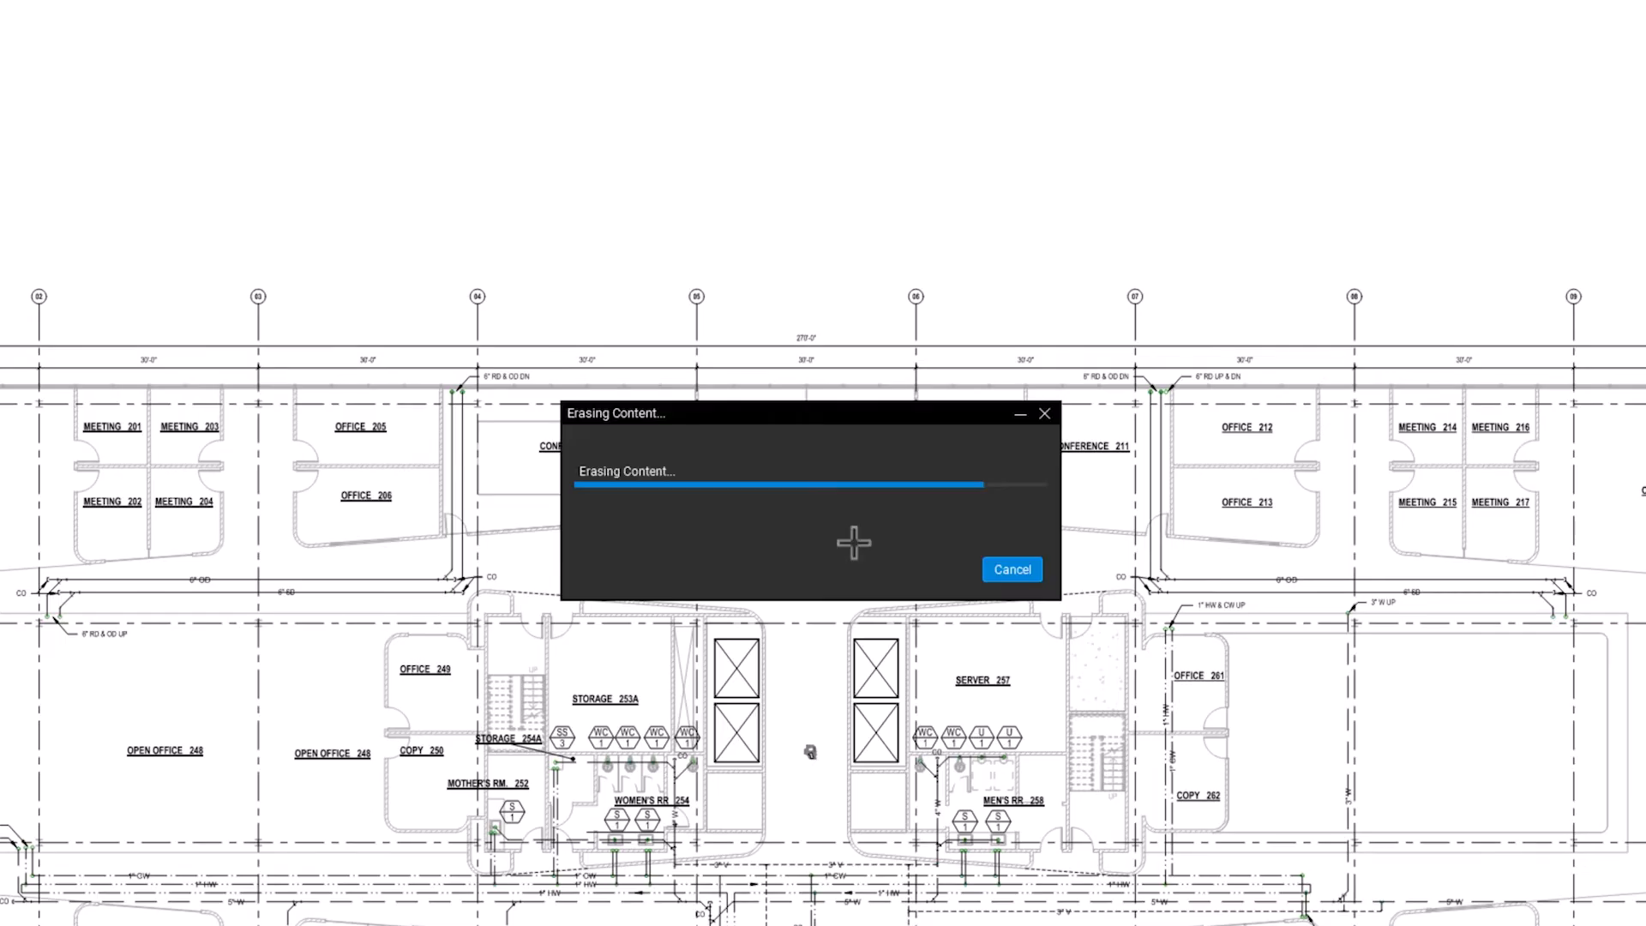
{"action": "left_click", "coordinate": [331, 66]}
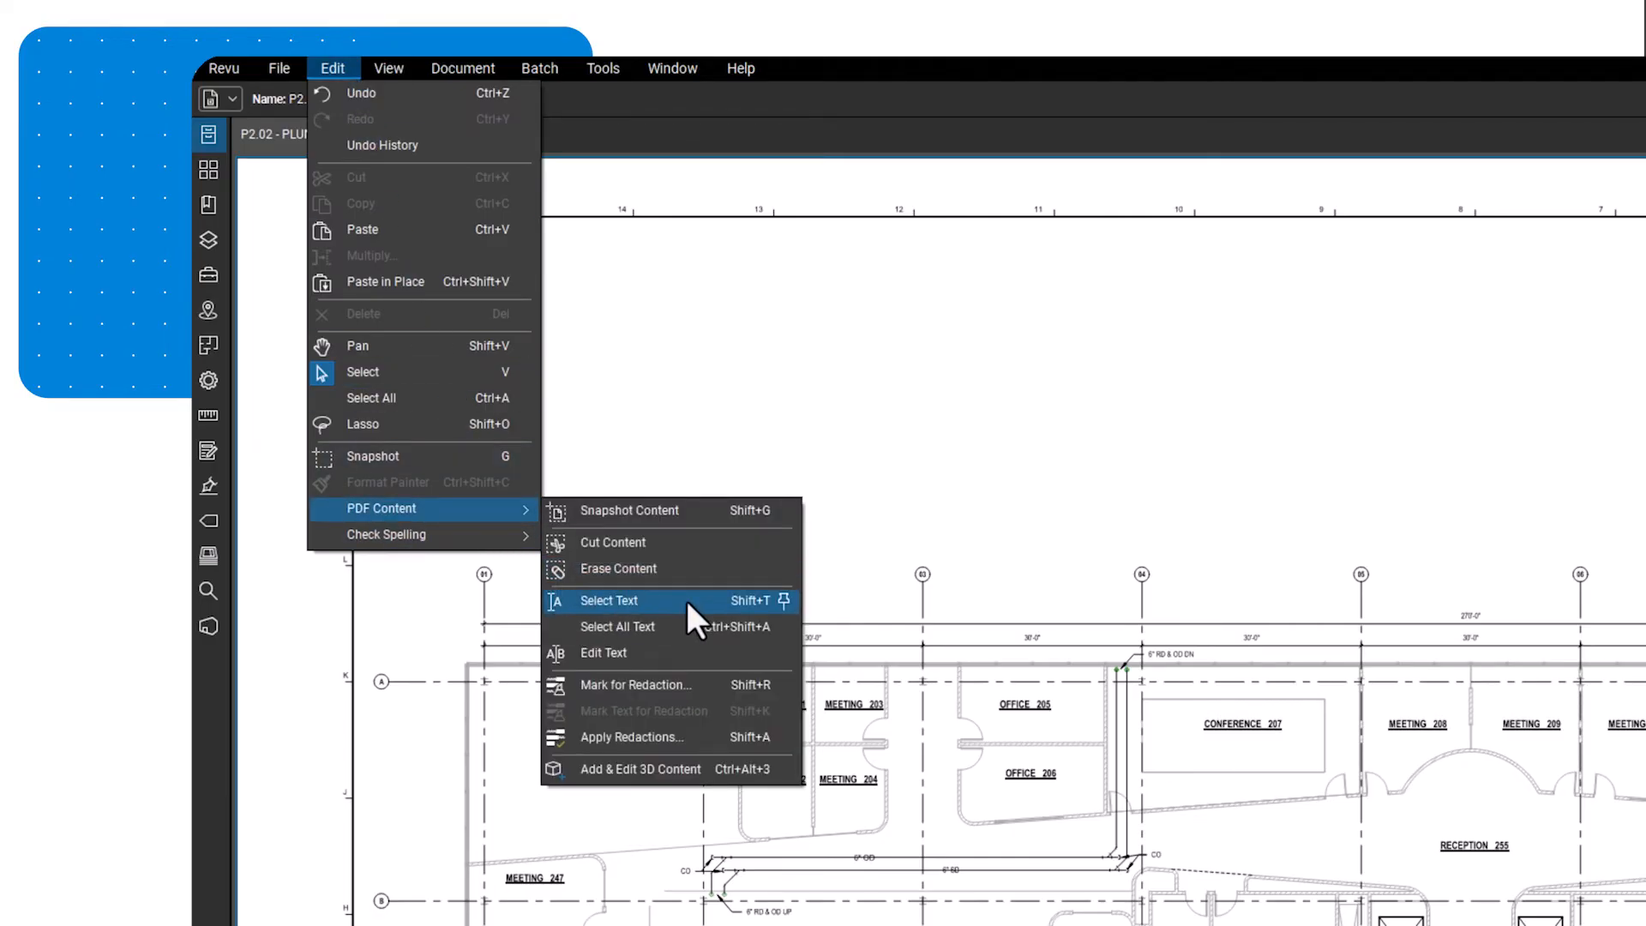
Select the OPEN OFFICE 200 room label as PDF text with Select Text
{"action": "left_click", "coordinate": [607, 600]}
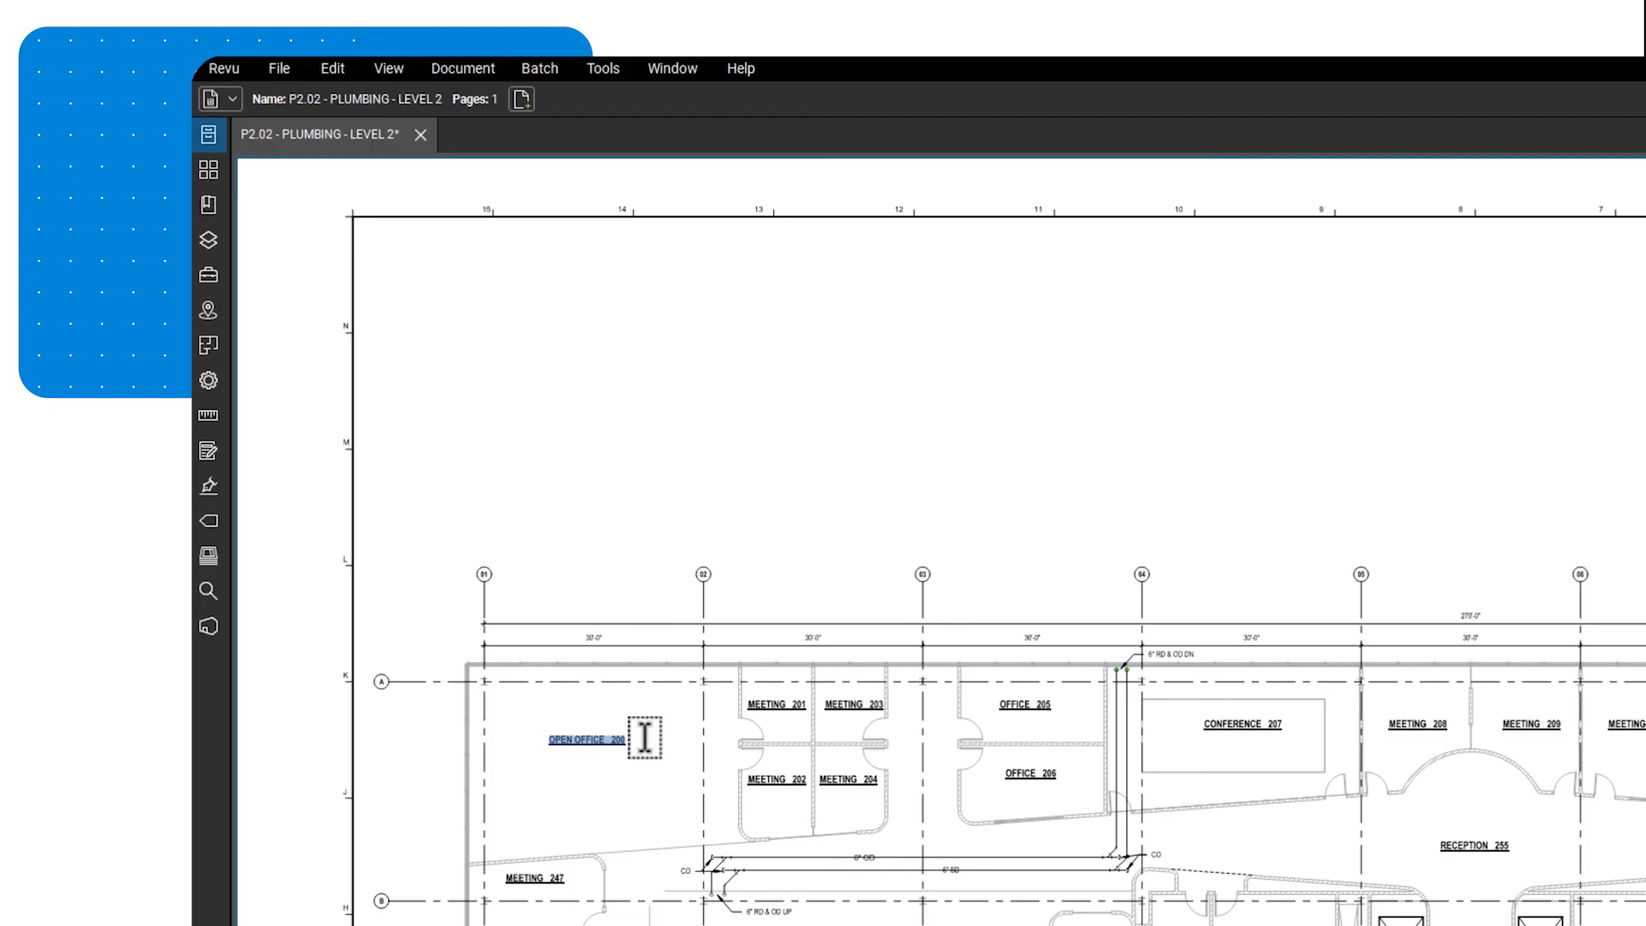
{"action": "left_click", "coordinate": [331, 66]}
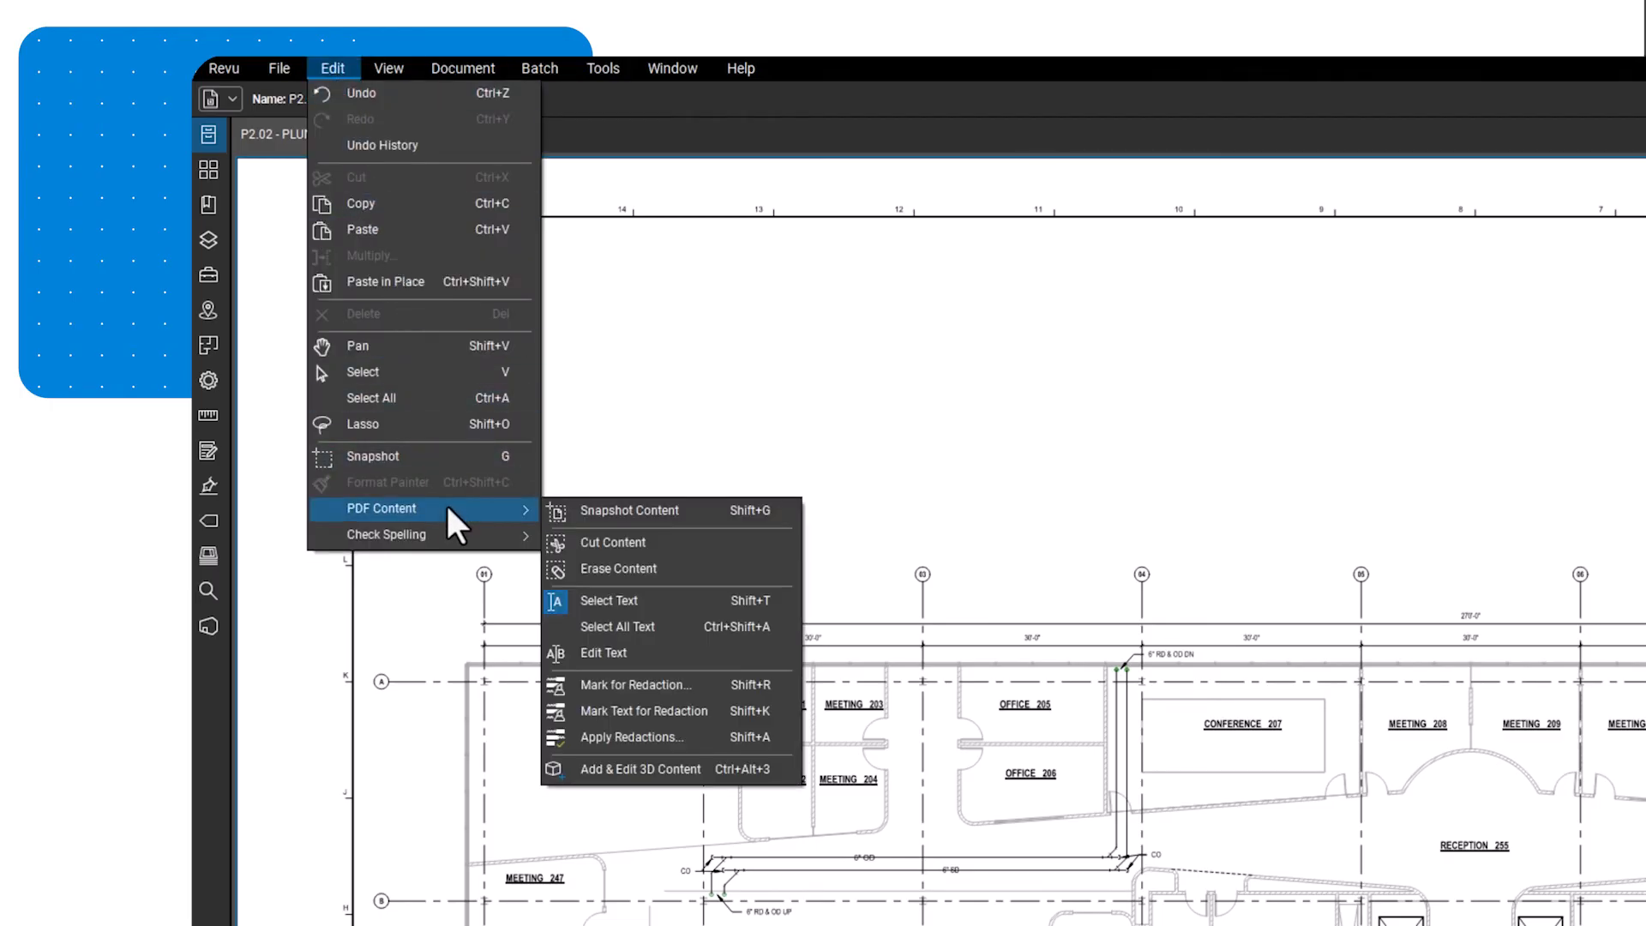
Select all text on the floor plan page with Select All Text
{"action": "left_click", "coordinate": [617, 628]}
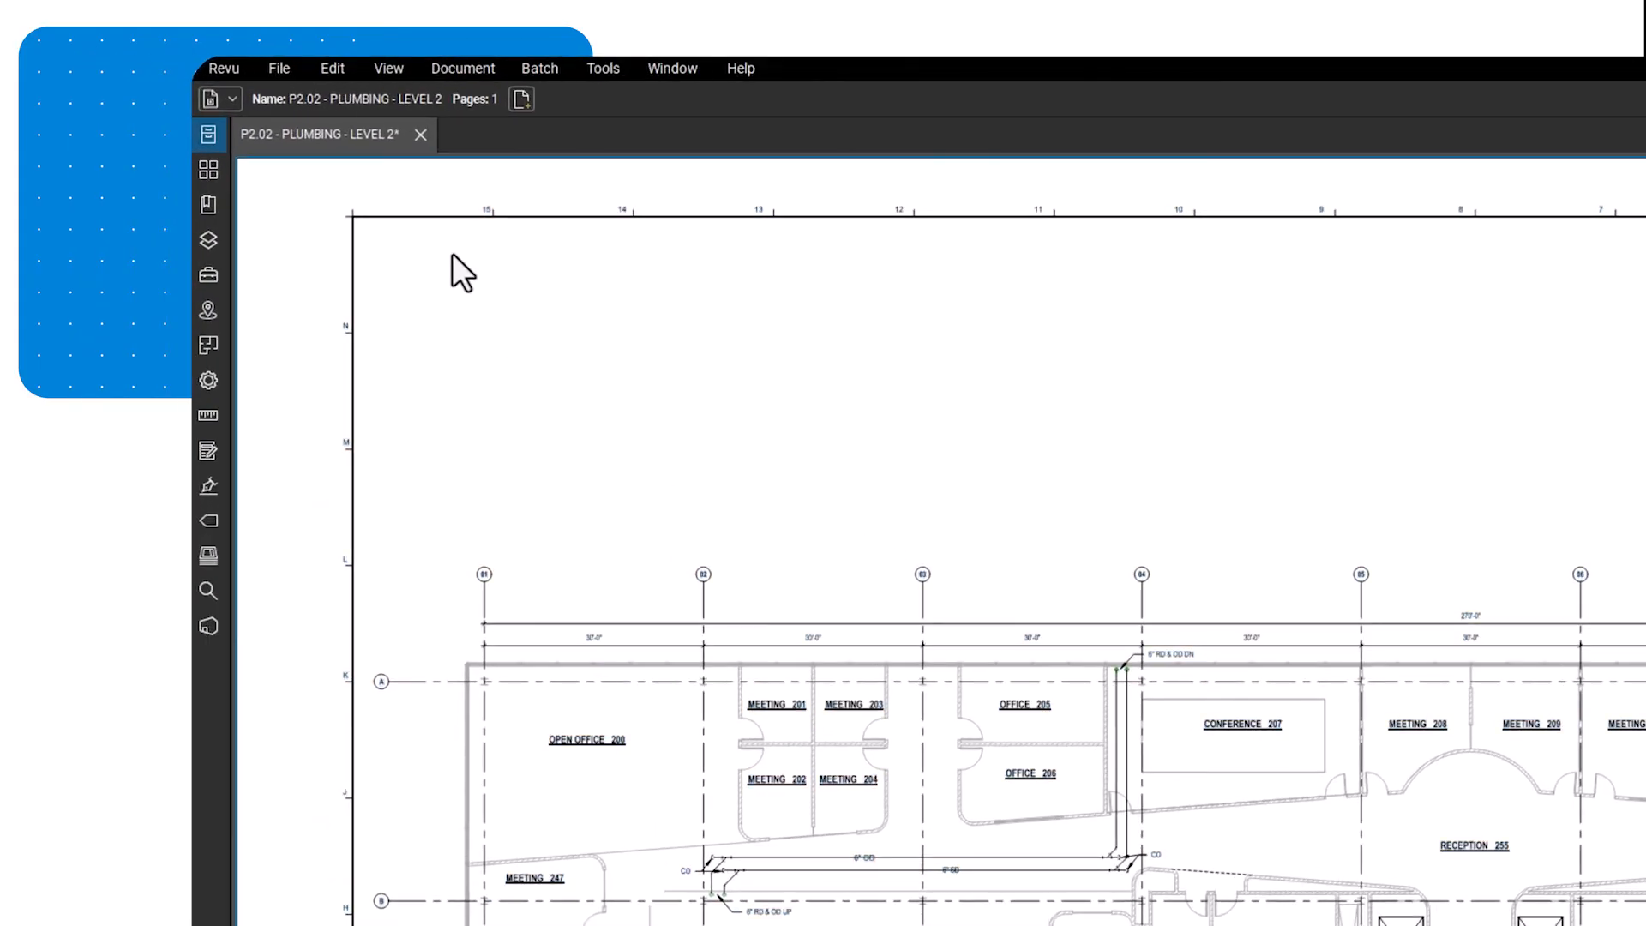
{"action": "left_click", "coordinate": [331, 69]}
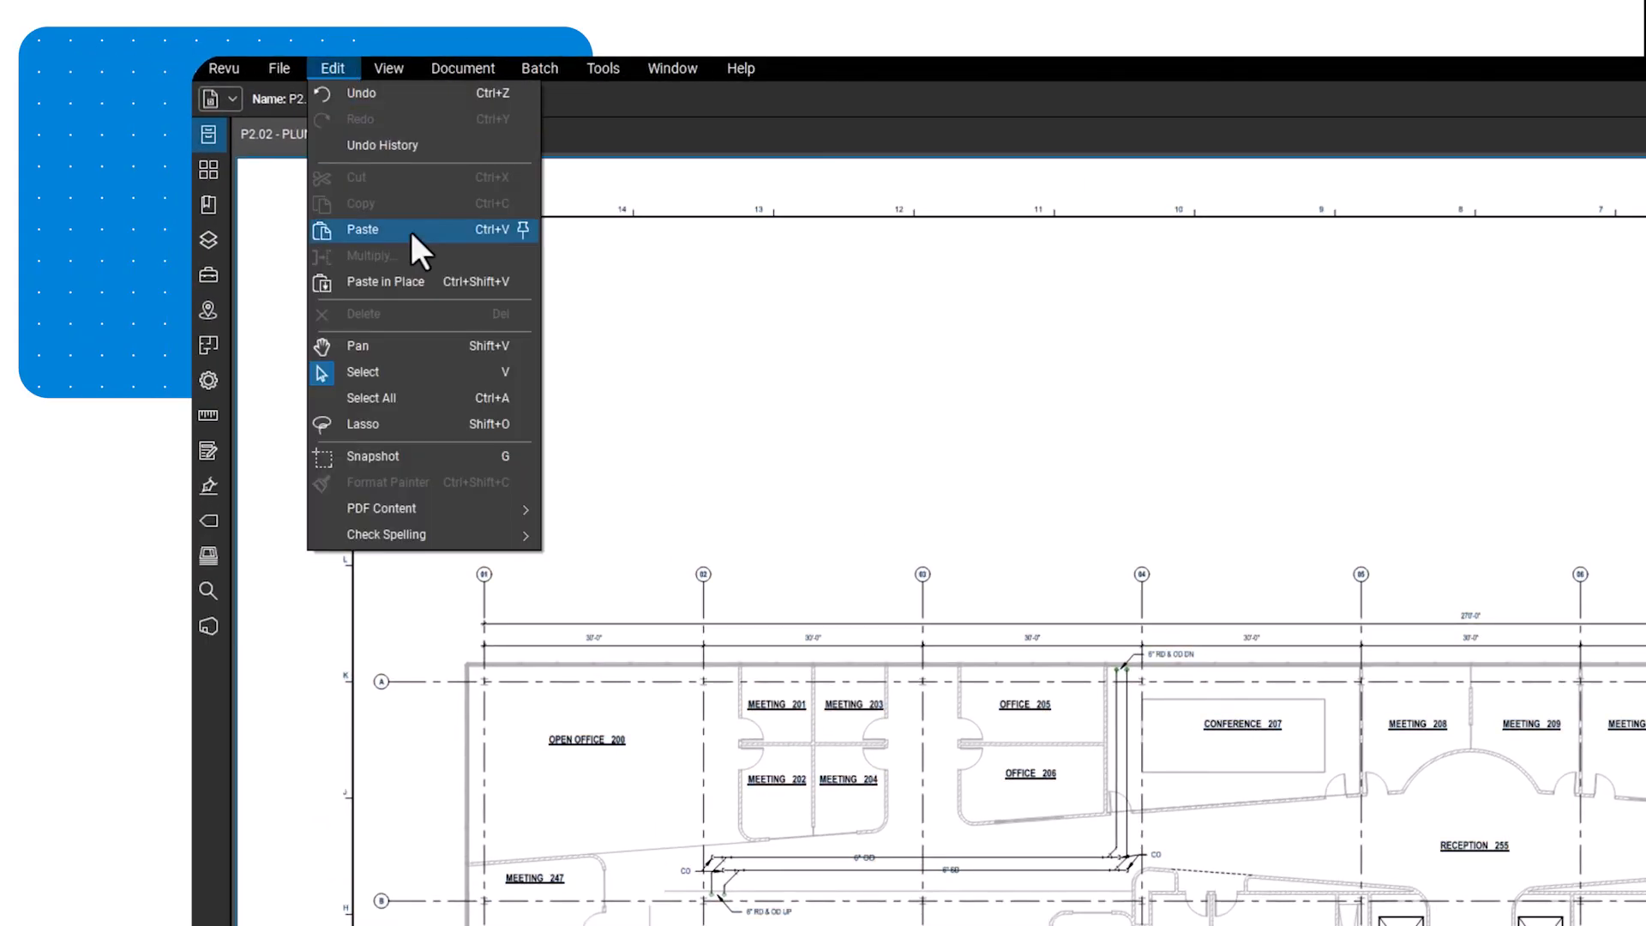
{"action": "mouse_move", "coordinate": [380, 508]}
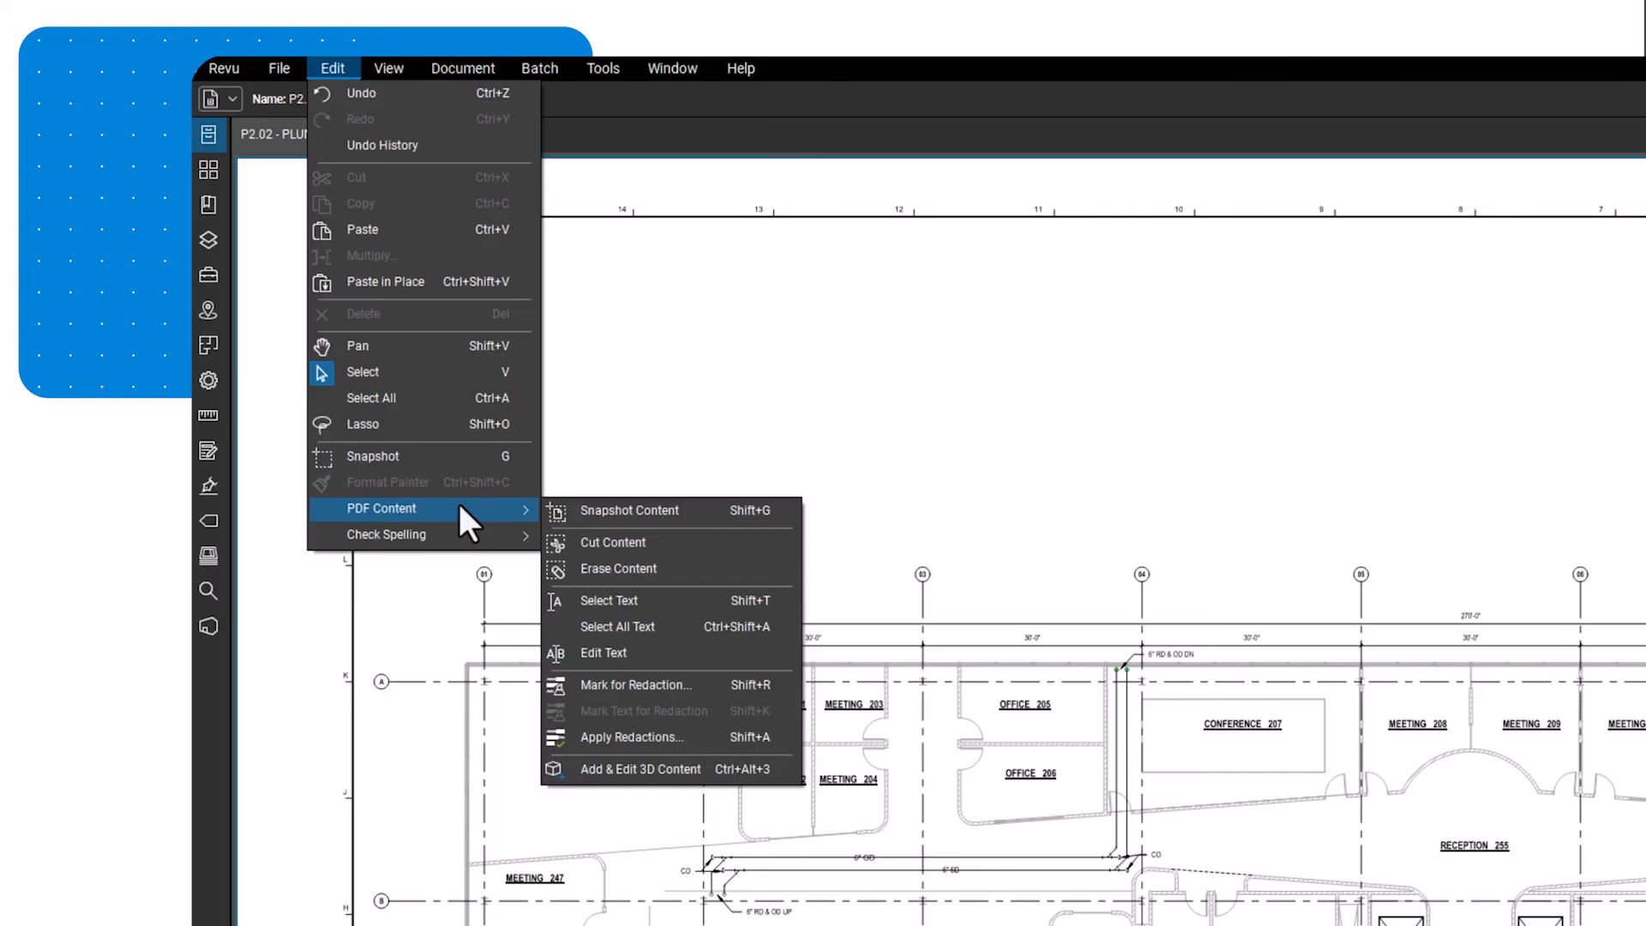
{"action": "mouse_move", "coordinate": [672, 653]}
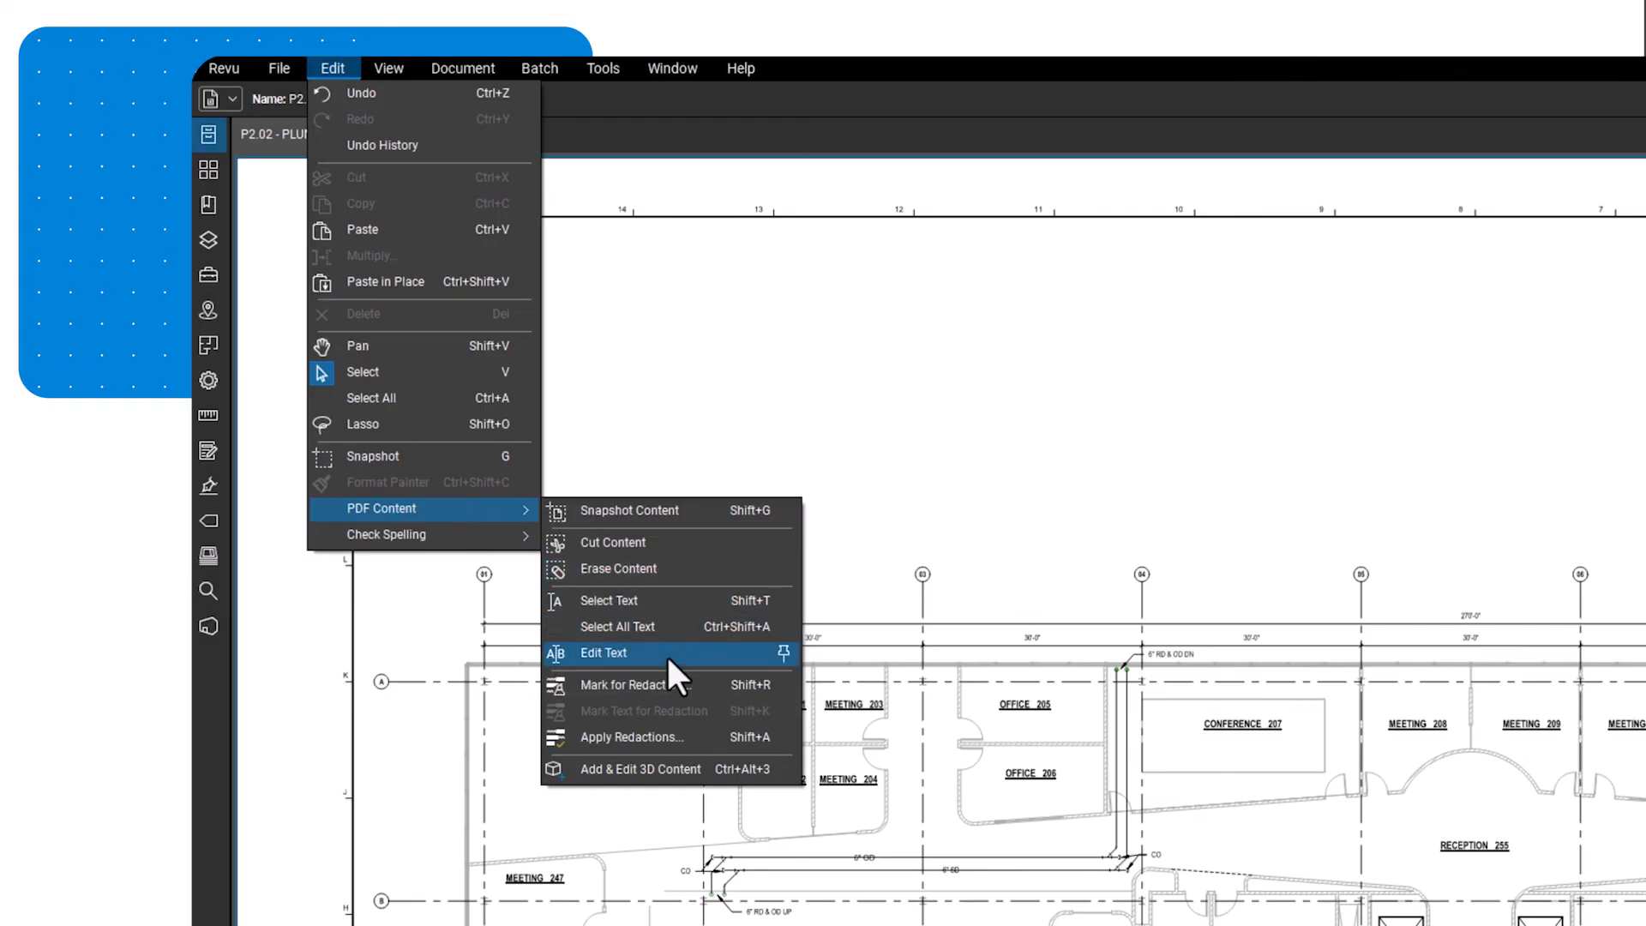